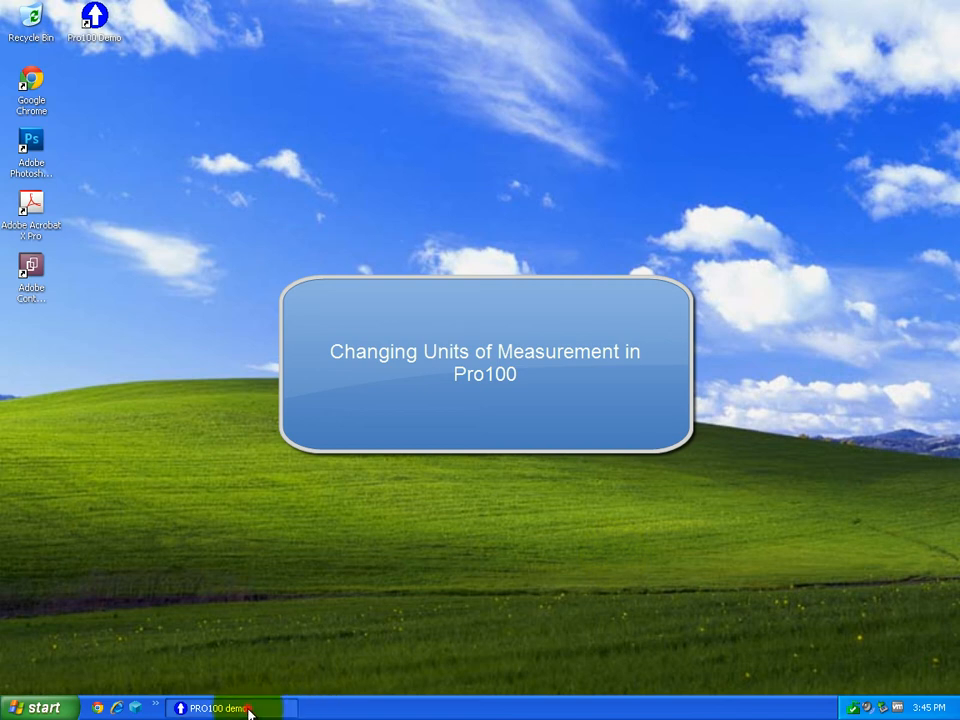
Restore the PRO100 demo window from the taskbar.
left_click(213, 708)
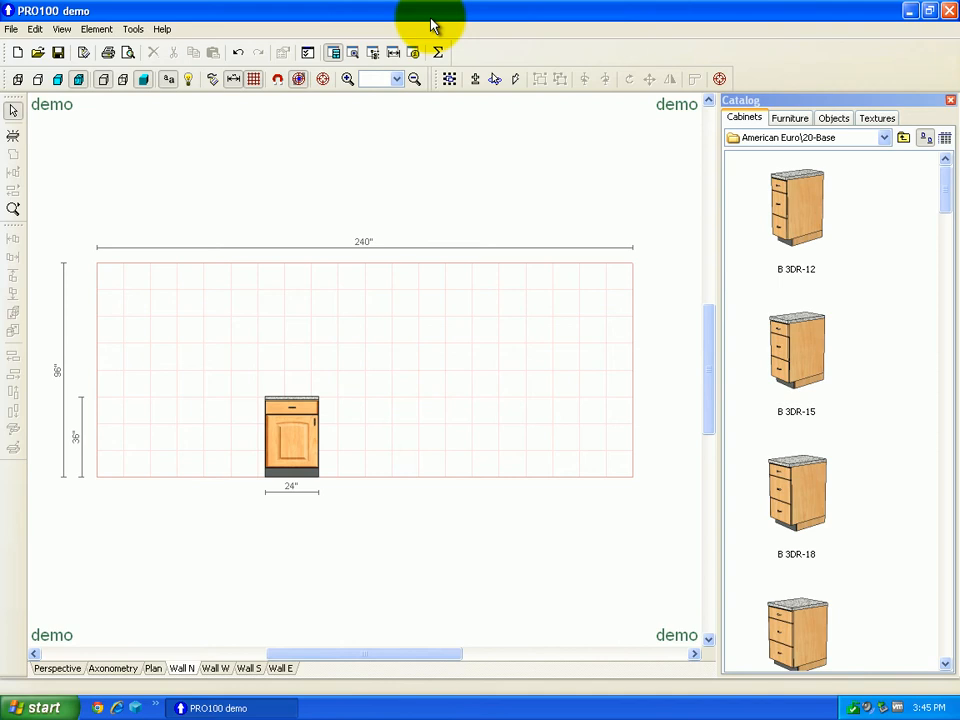
Select base cabinet B1D1DR-24 on Wall N to show its 24" × 36" × 25 7/8" size.
left_click(291, 435)
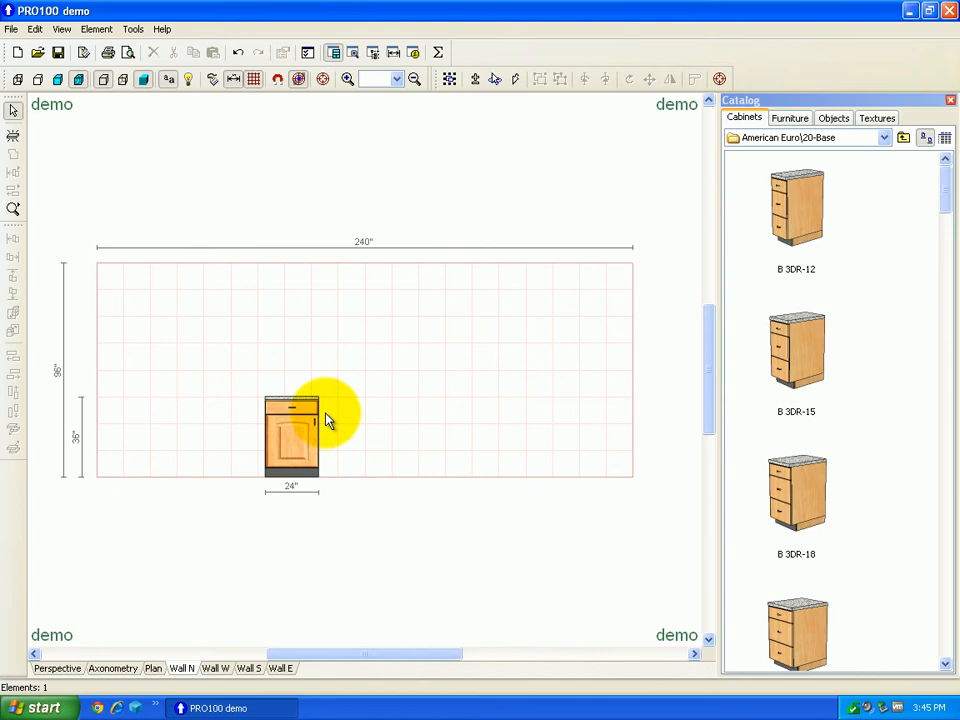
left_click(292, 435)
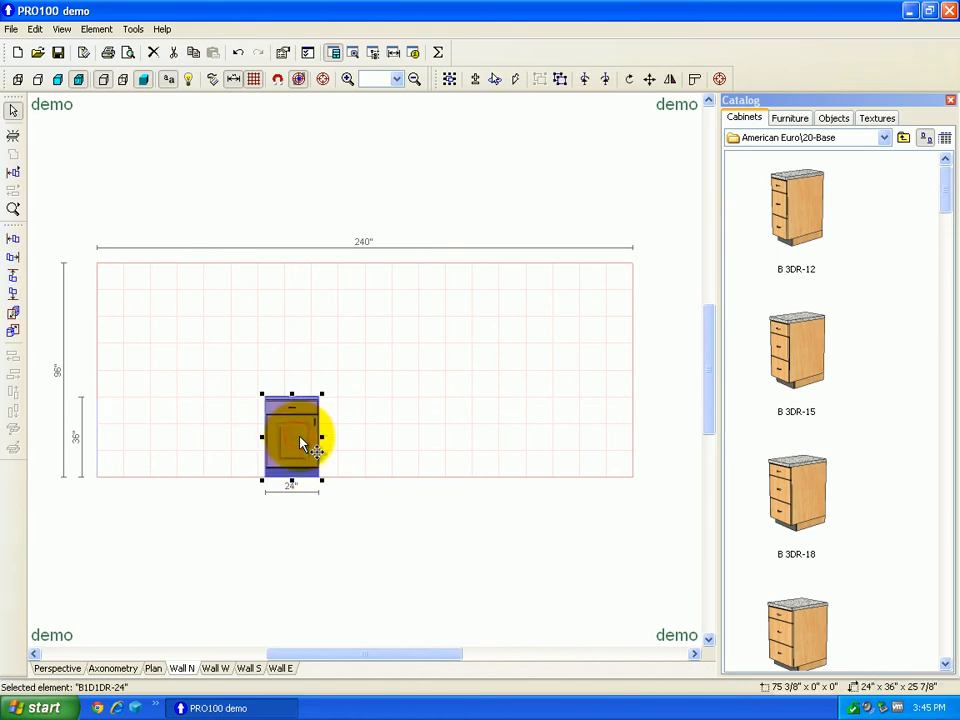
mouse_move(378, 463)
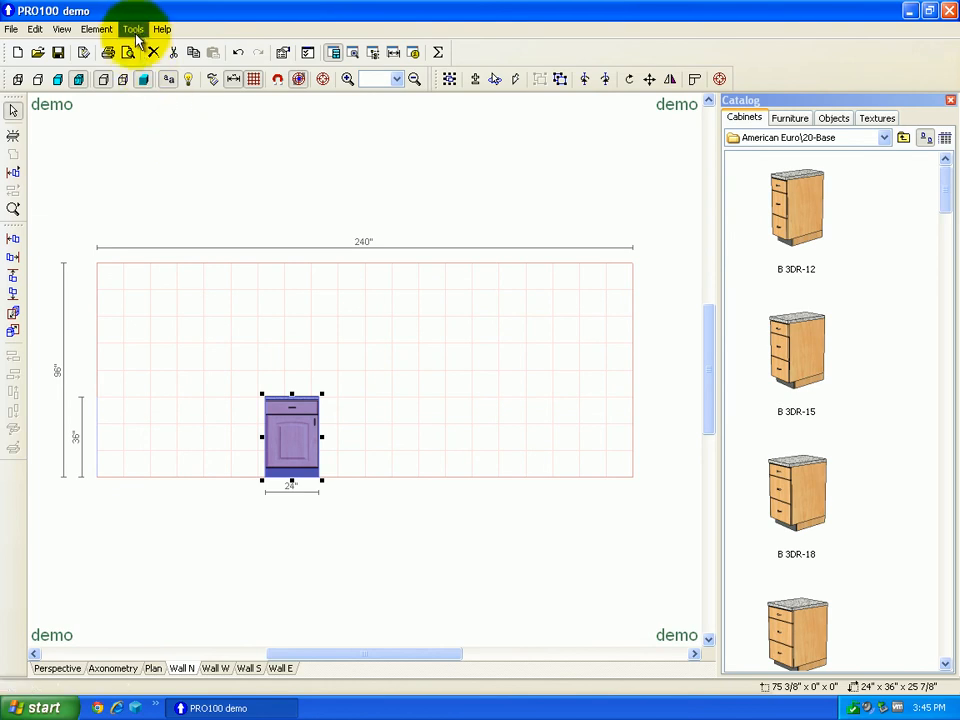
In Preferences, set the measurement units to millimetres and apply.
left_click(132, 28)
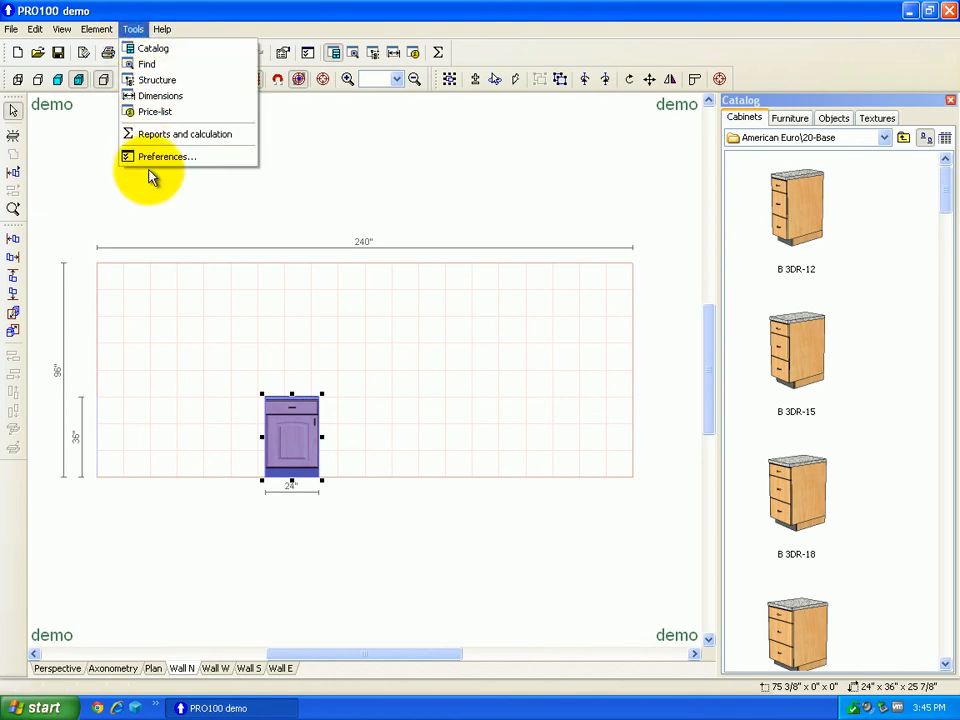
left_click(167, 156)
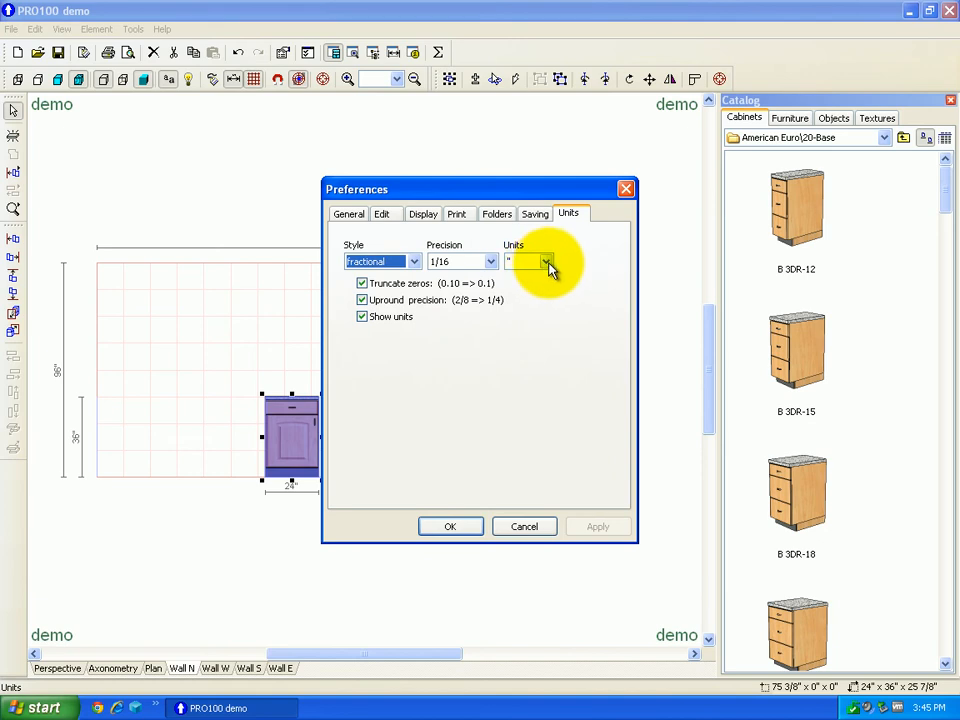
left_click(545, 261)
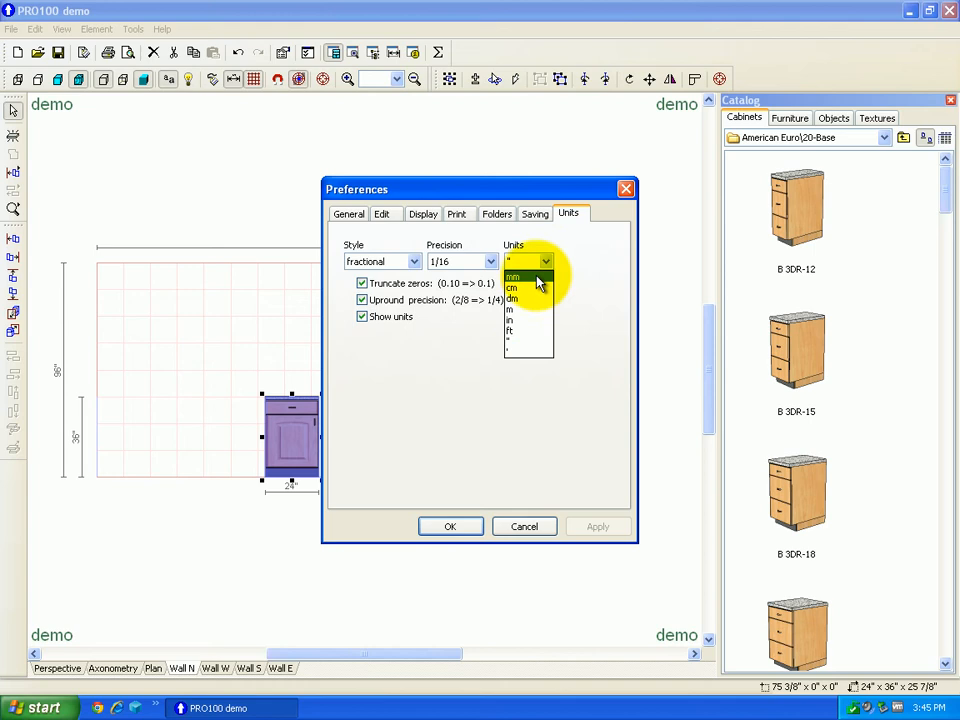
left_click(513, 276)
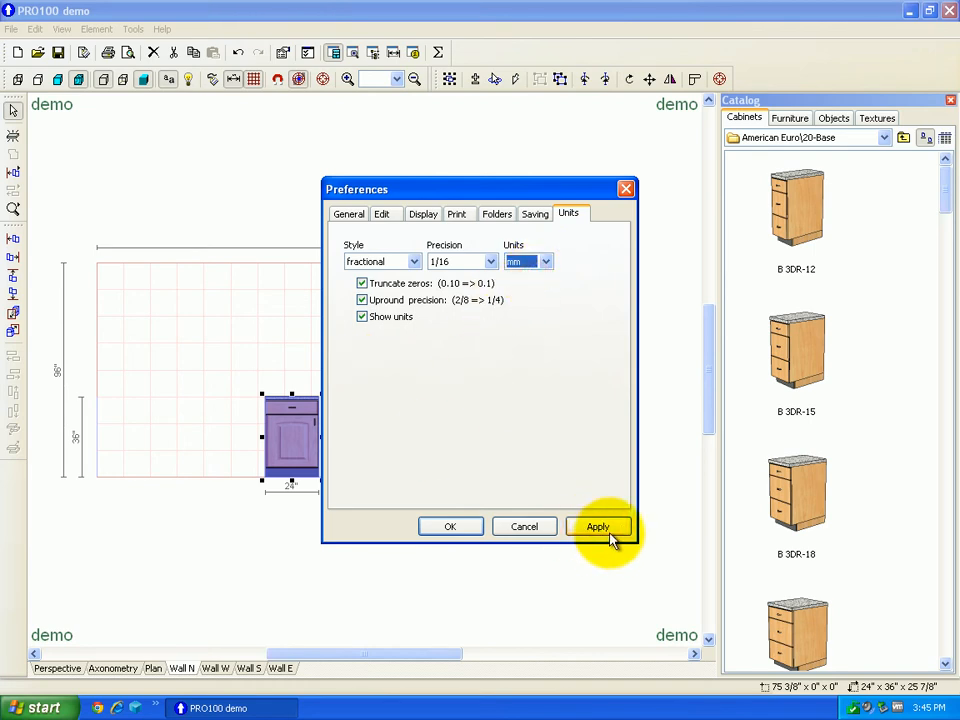
left_click(598, 527)
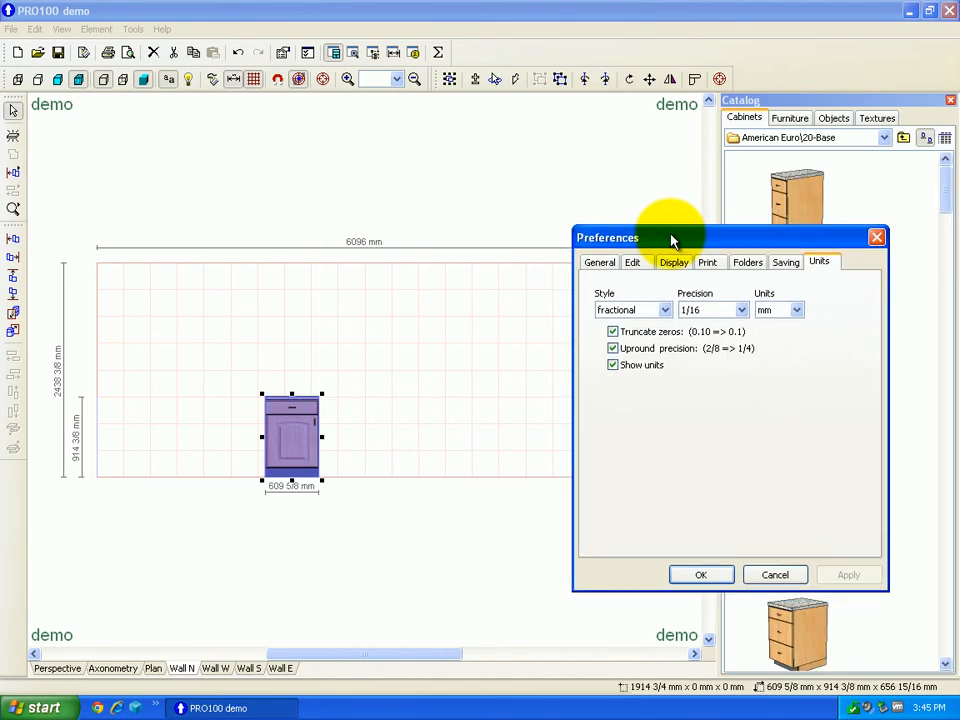
mouse_move(315, 505)
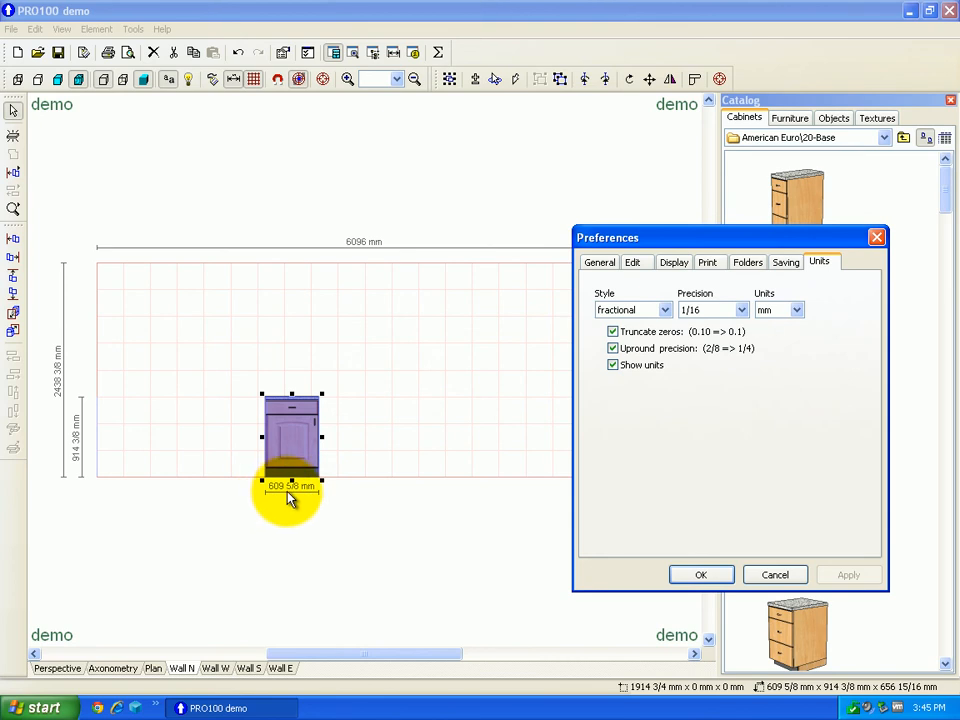
mouse_move(685, 485)
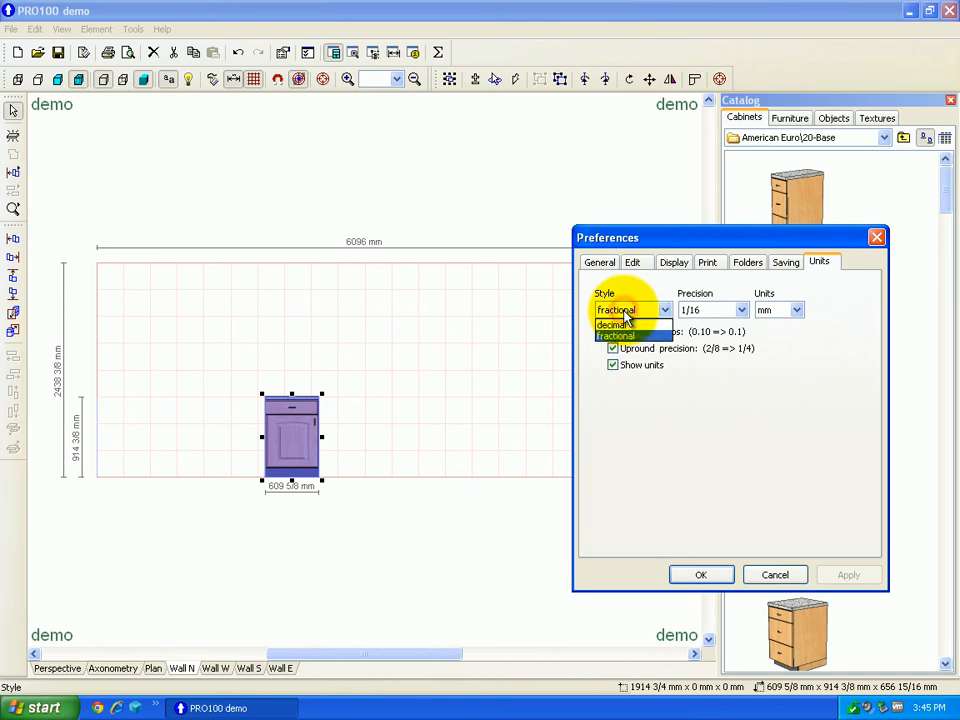
Switch the units style from fractional to decimal and apply it.
left_click(614, 323)
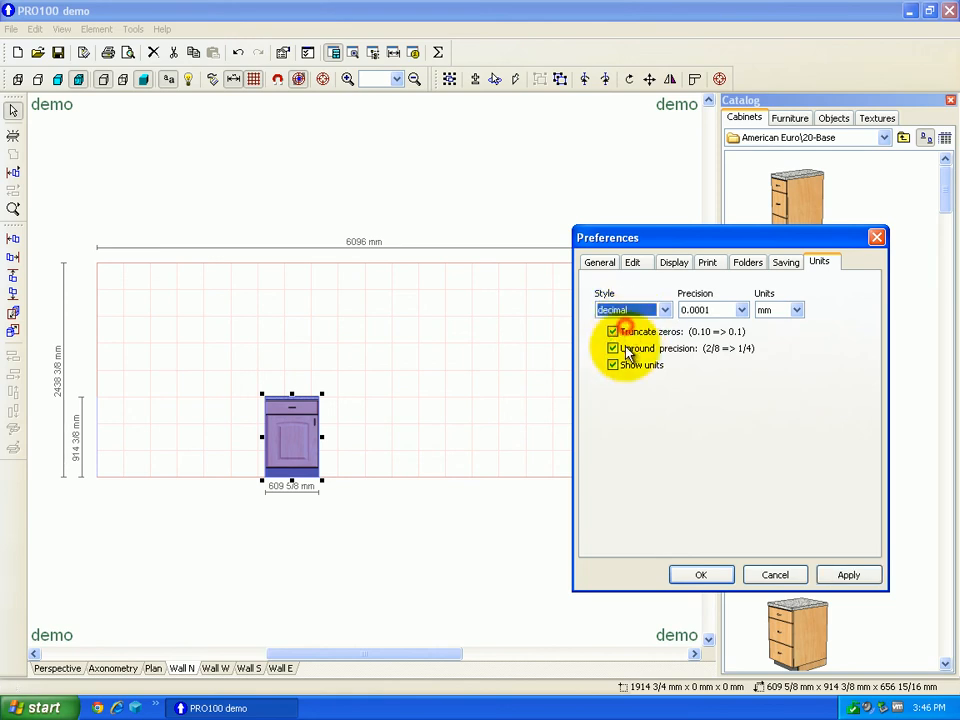
left_click(848, 574)
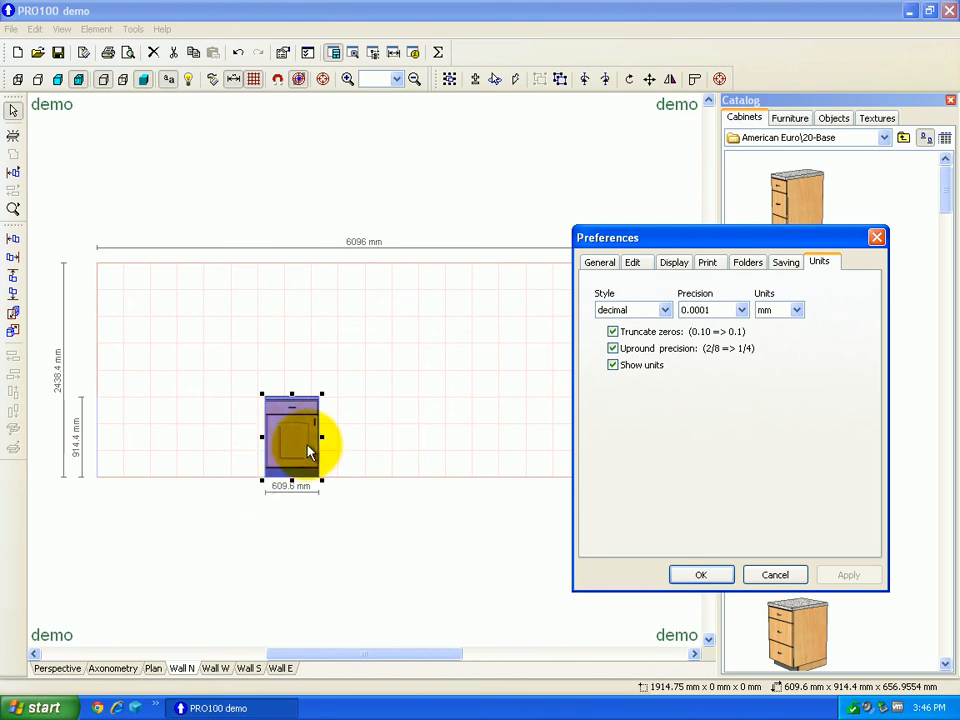
mouse_move(455, 415)
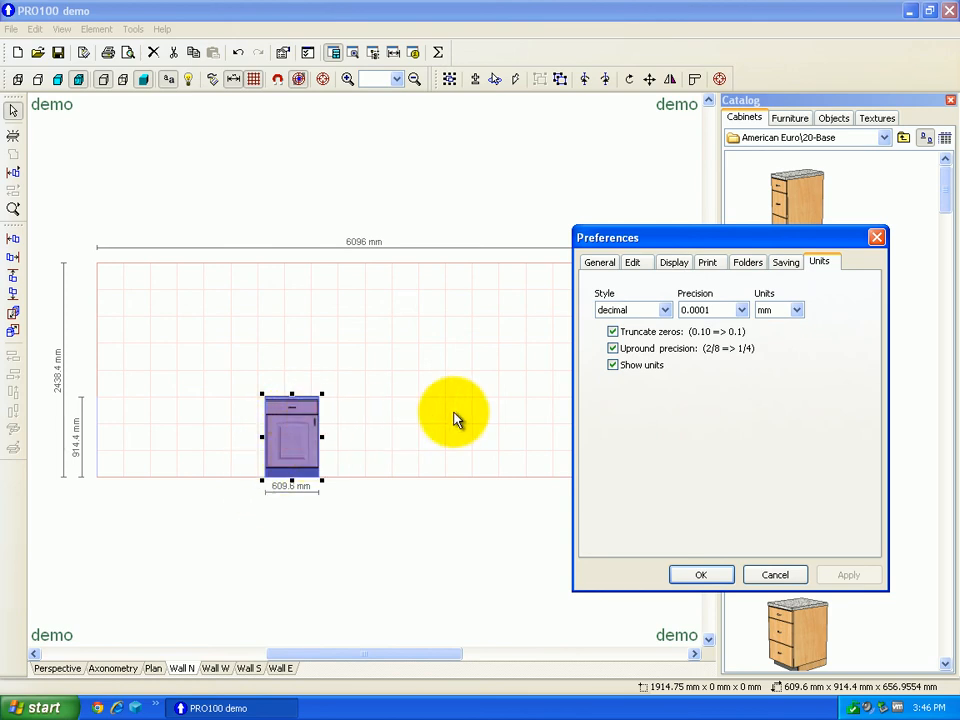
mouse_move(797, 309)
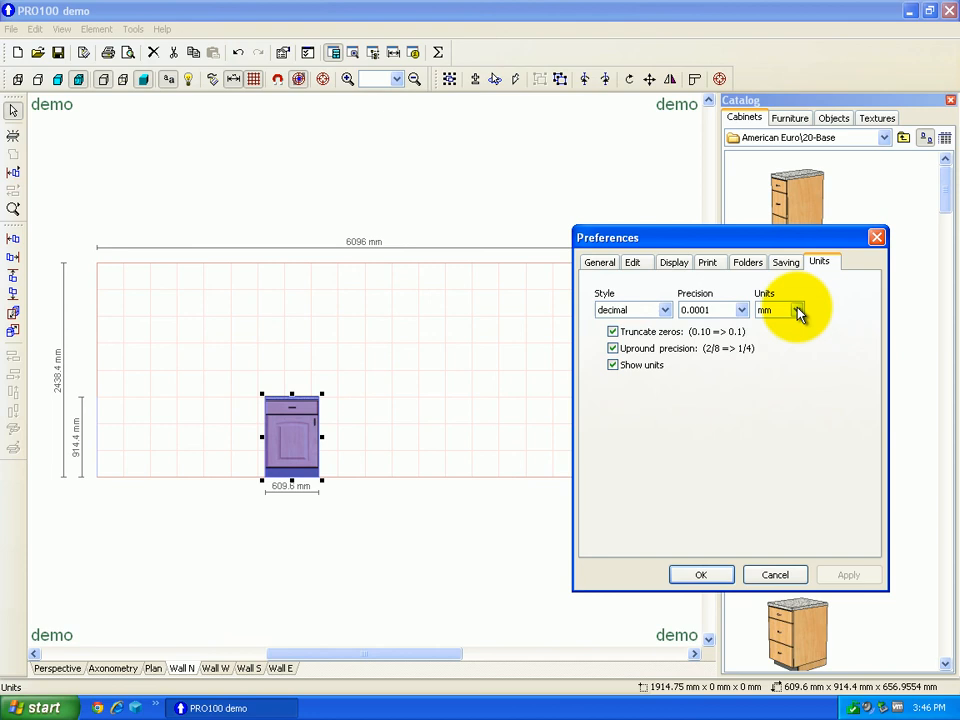
Set the measurement units back to inches and apply, giving 24" × 36" × 25.8644".
left_click(796, 309)
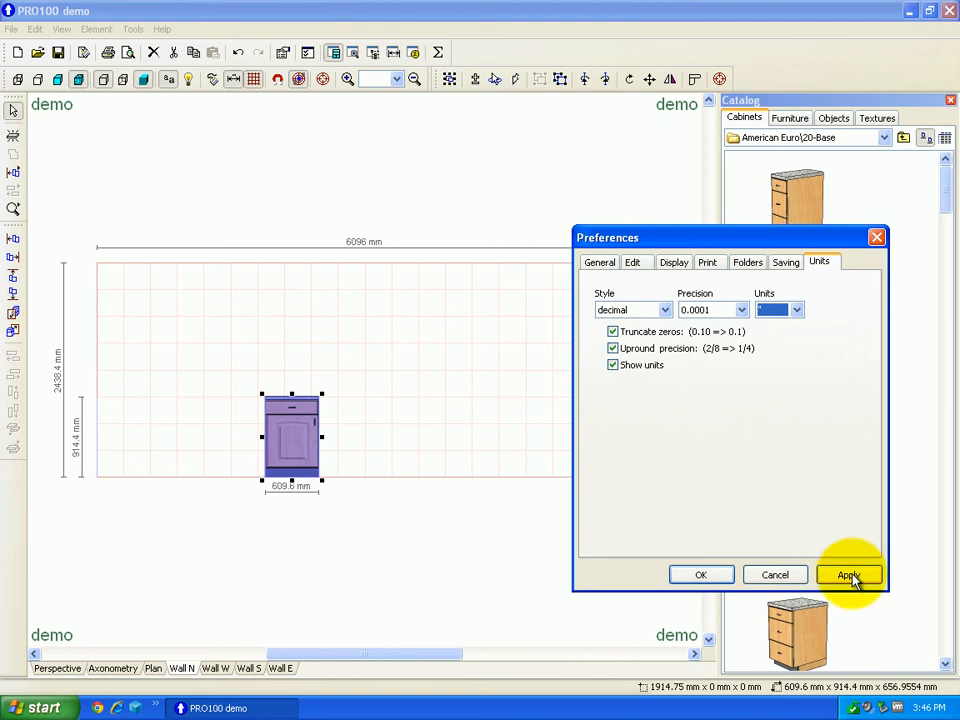
left_click(848, 574)
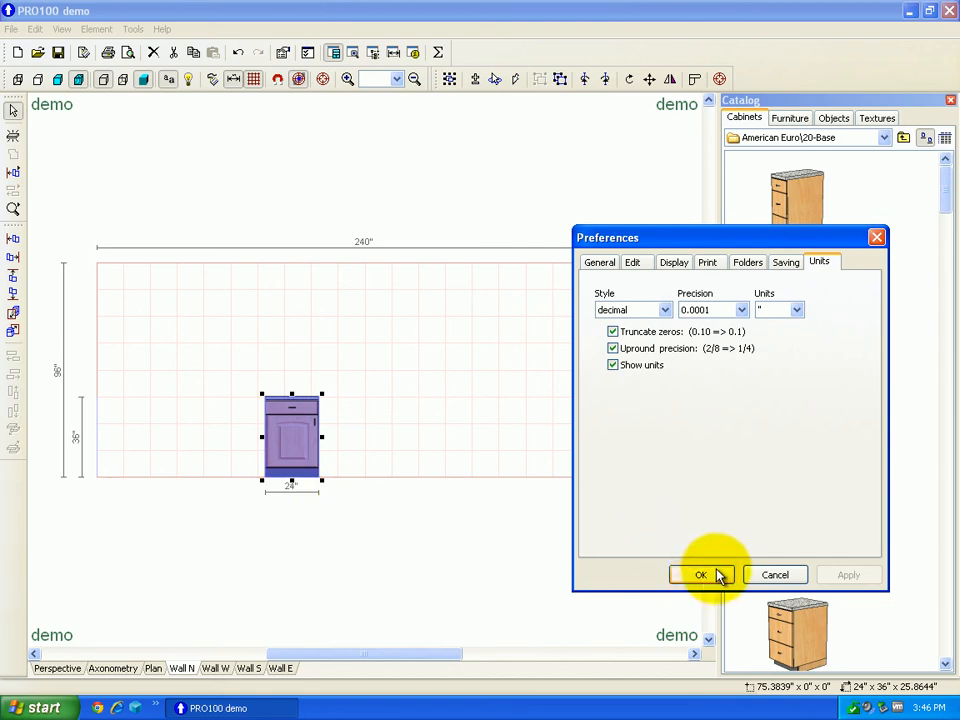
mouse_move(695, 485)
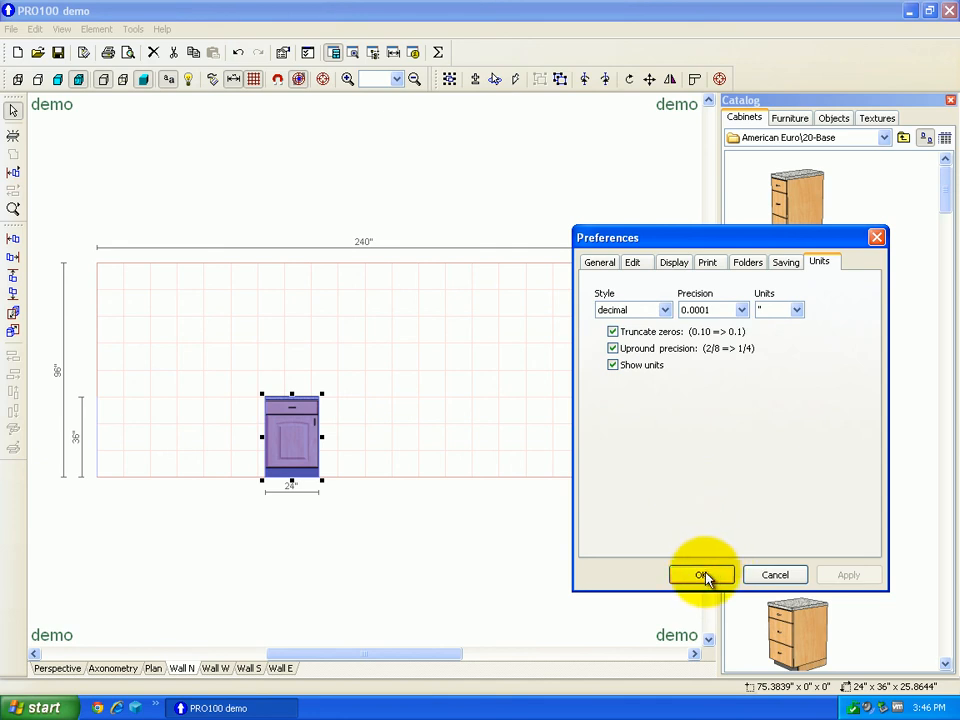
mouse_move(800, 250)
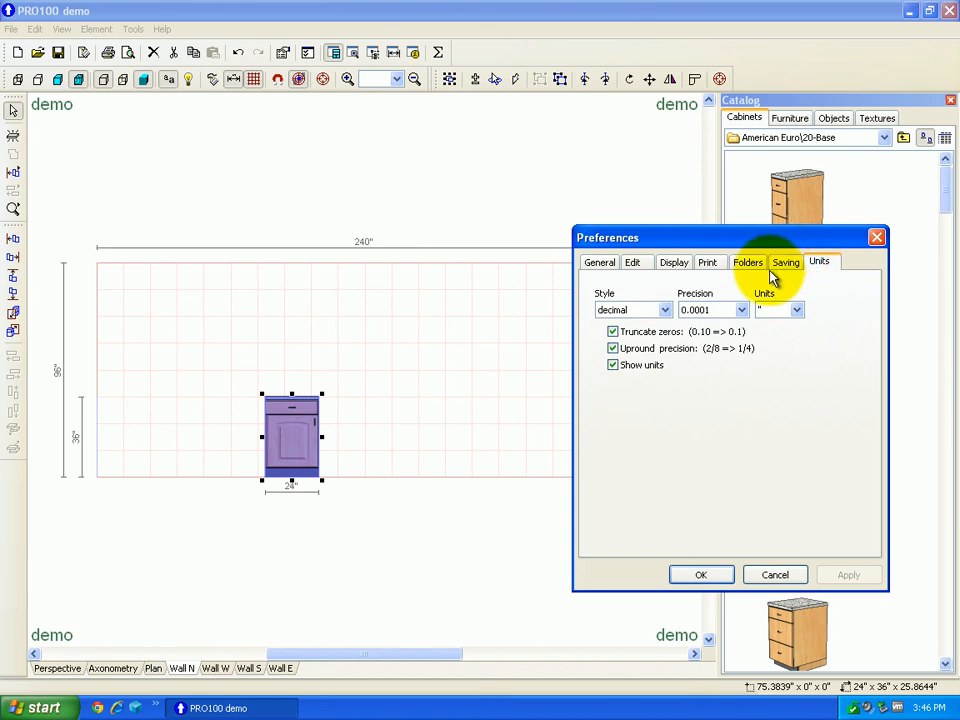
mouse_move(610, 320)
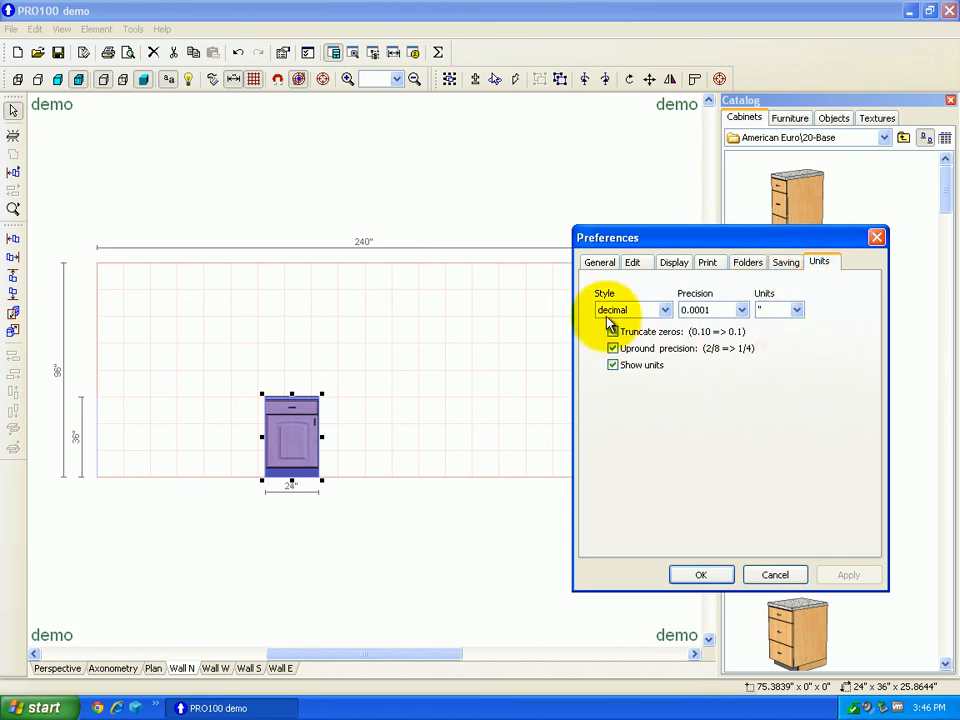